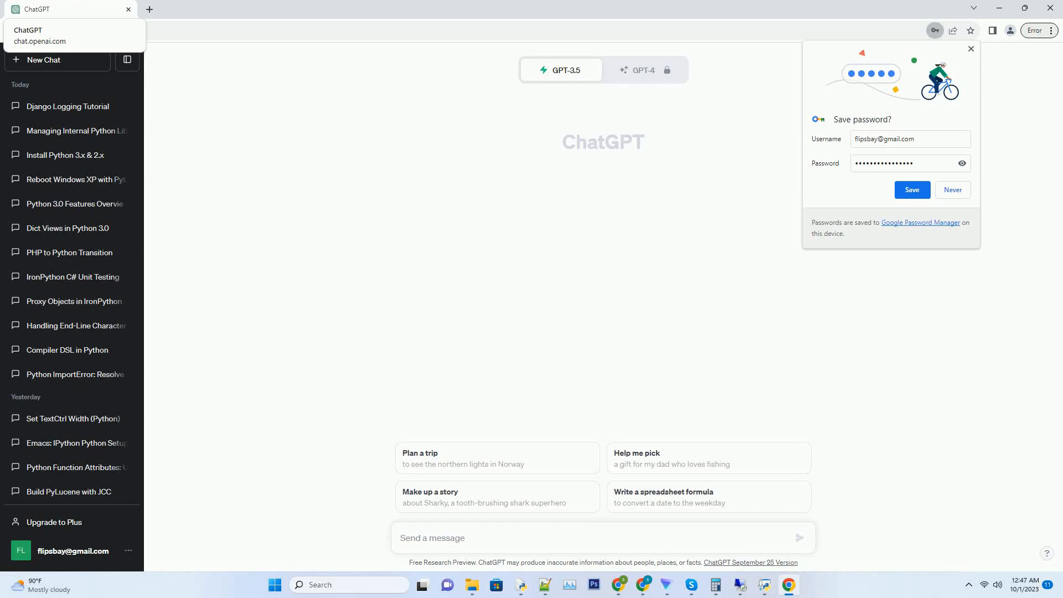
Ask ChatGPT for a tutorial on importing version-specific Python modules, with code examples.
{"action": "left_click", "coordinate": [798, 538]}
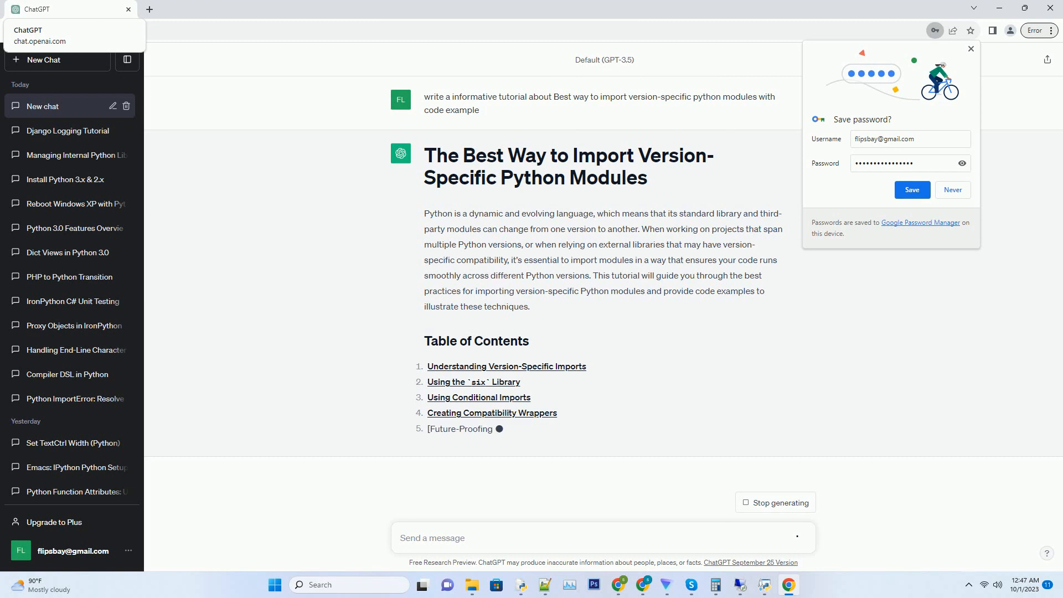
Follow the generating tutorial down to the Future-Proofing section and conclusion.
{"action": "scroll", "scroll_direction": "down", "scroll_amount": 3}
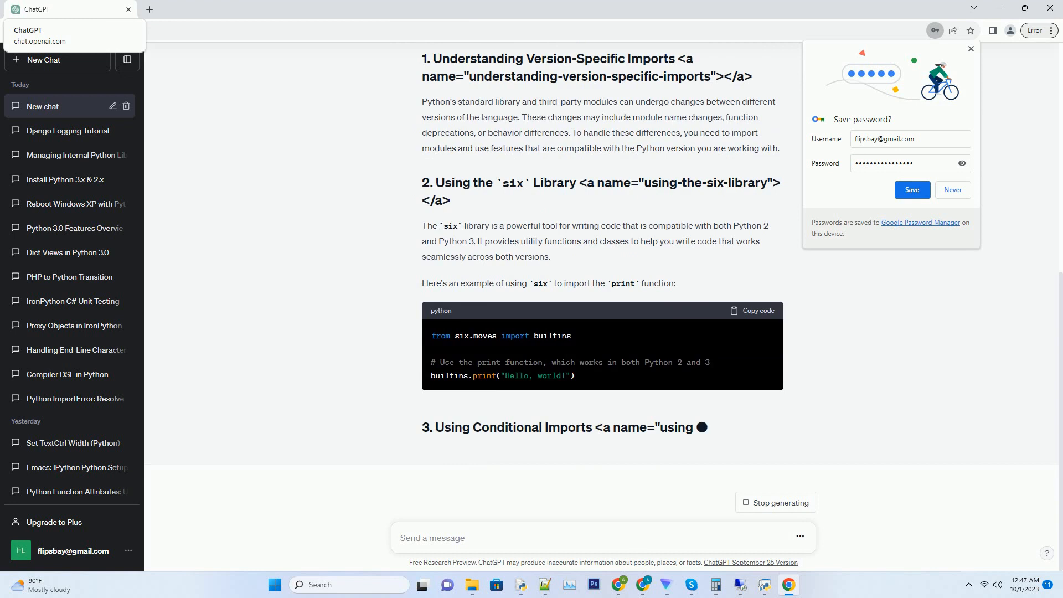
{"action": "scroll", "scroll_direction": "down", "scroll_amount": 3}
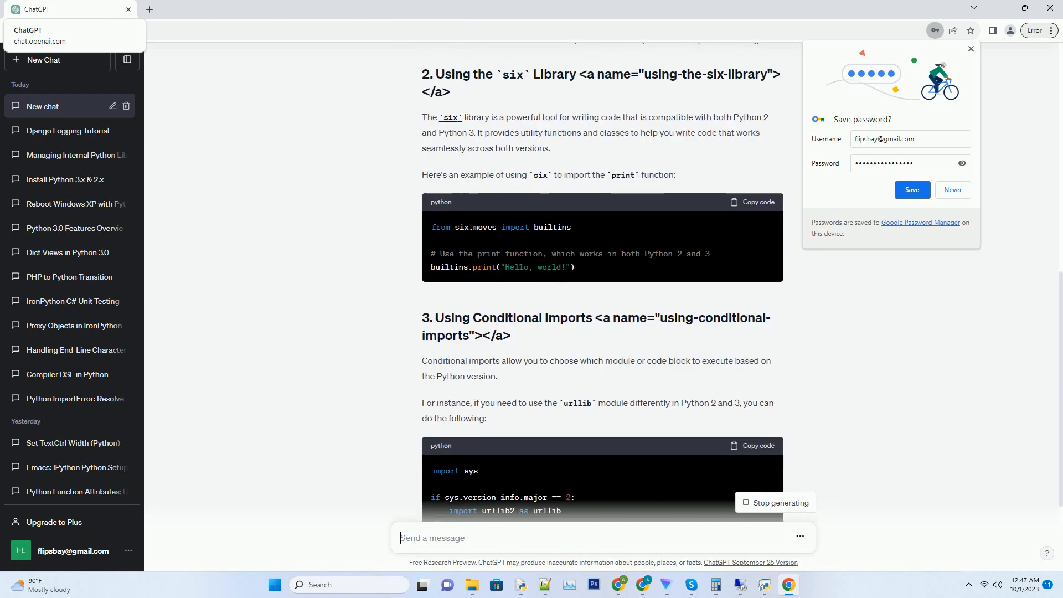
{"action": "scroll", "scroll_direction": "down", "scroll_amount": 3}
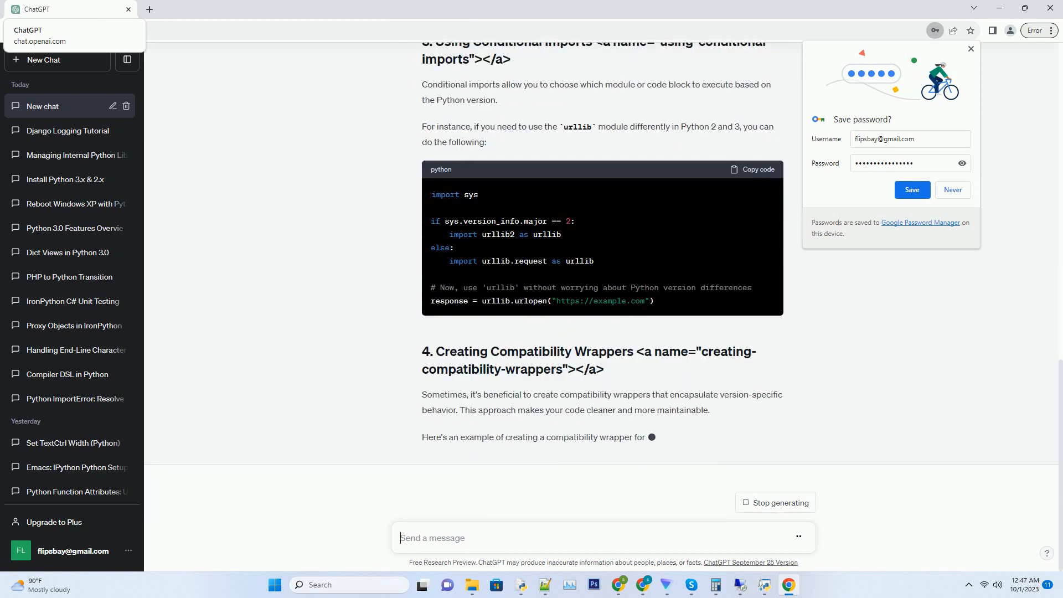
{"action": "scroll", "scroll_direction": "down", "scroll_amount": 3}
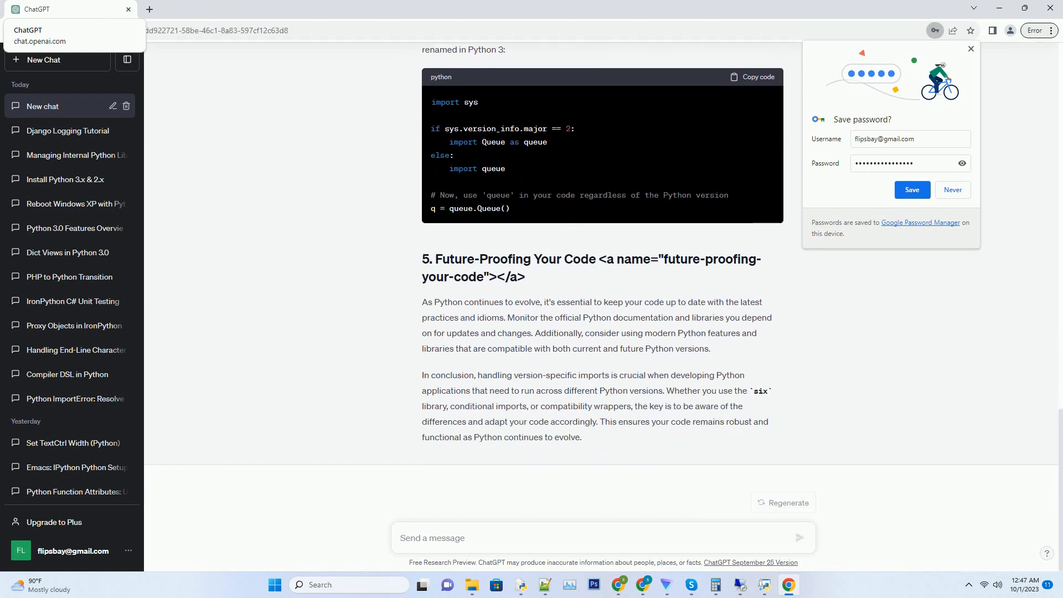
With the chat retitled 'Python Version-Specific', ready the message box for a follow-up.
{"action": "type", "text": "Python Version-Specif"}
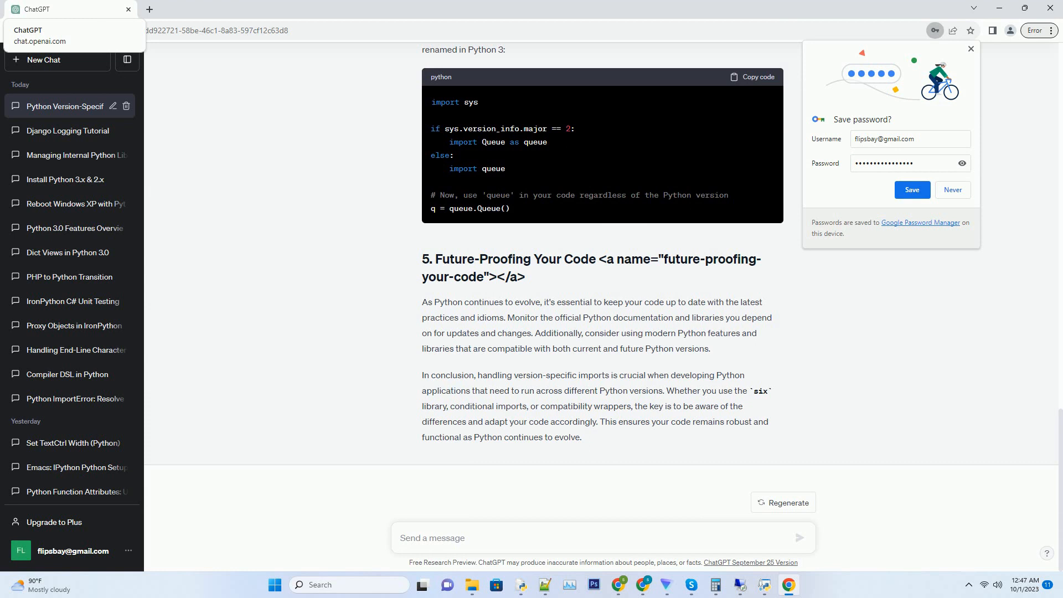
{"action": "left_click", "coordinate": [543, 538]}
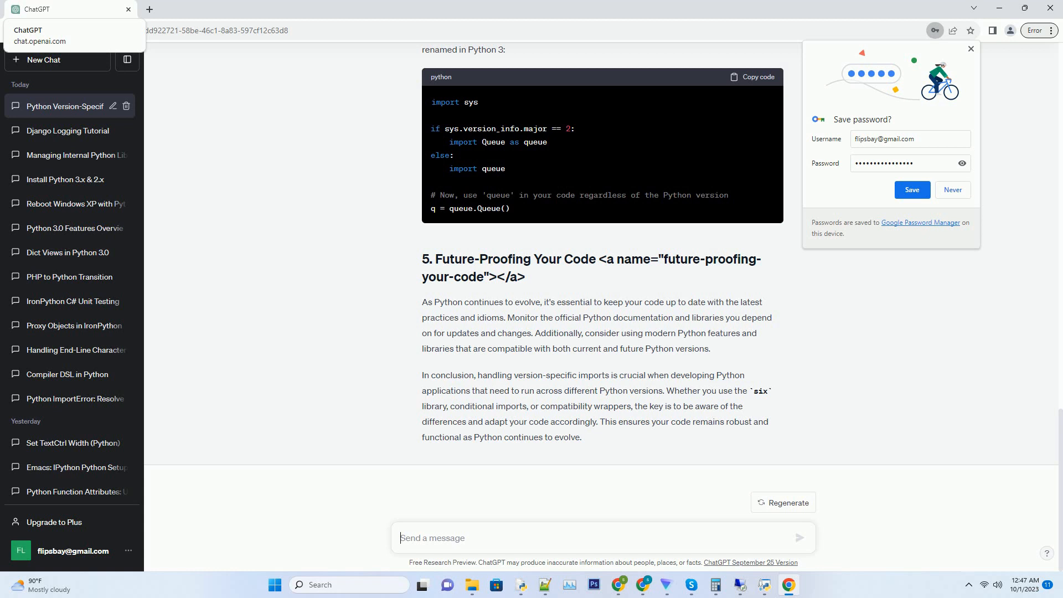